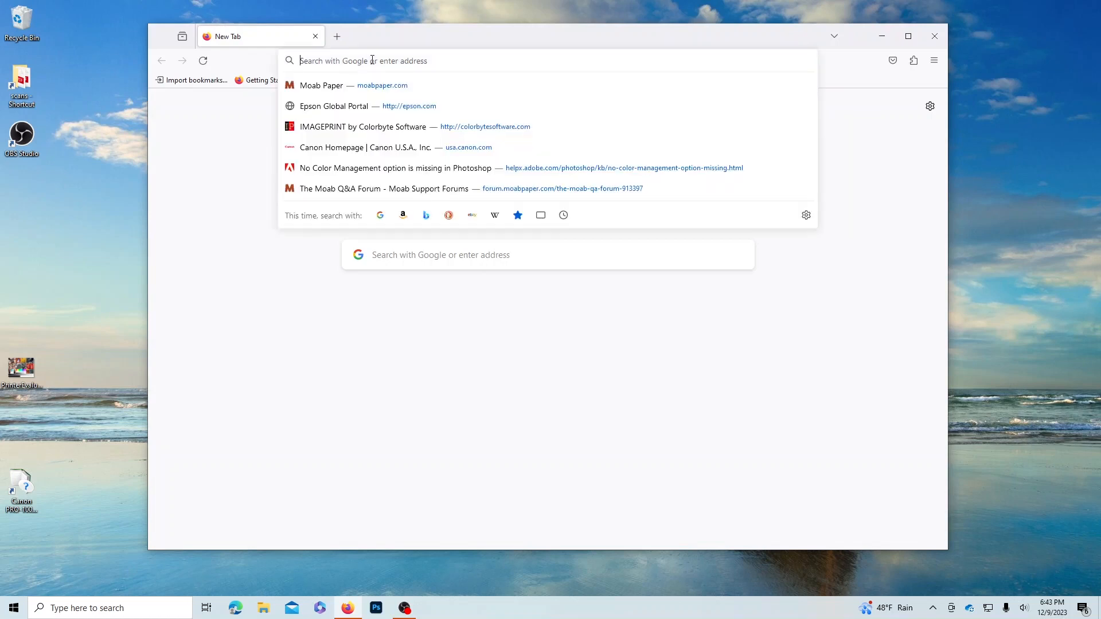
Step: Go to the Moab Paper site and open its ICC Profiles Downloads page
left_click(321, 85)
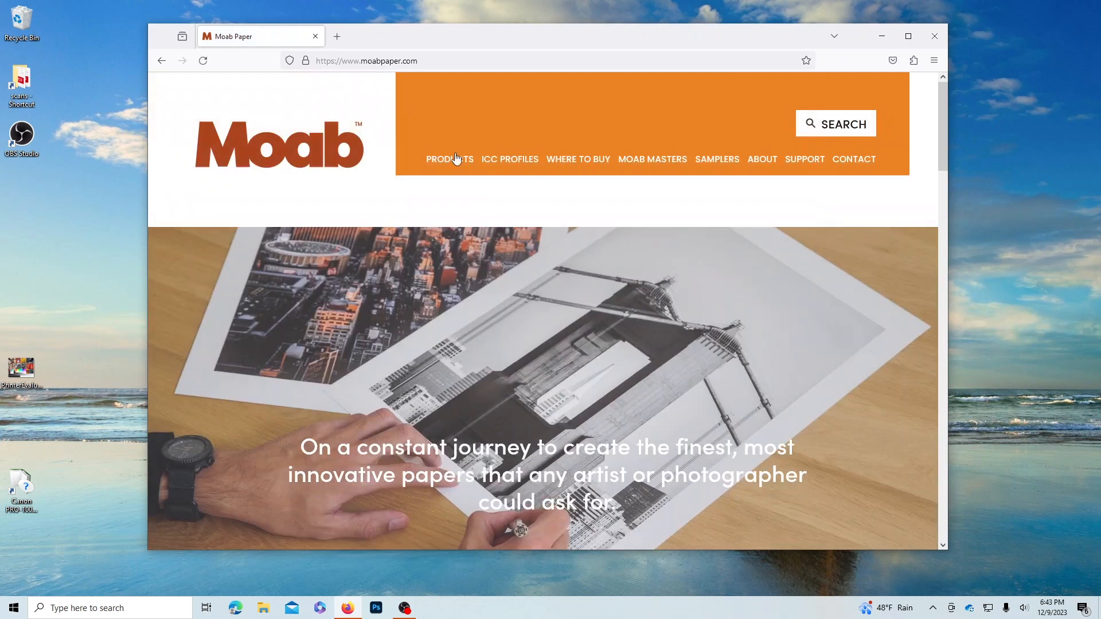
left_click(510, 159)
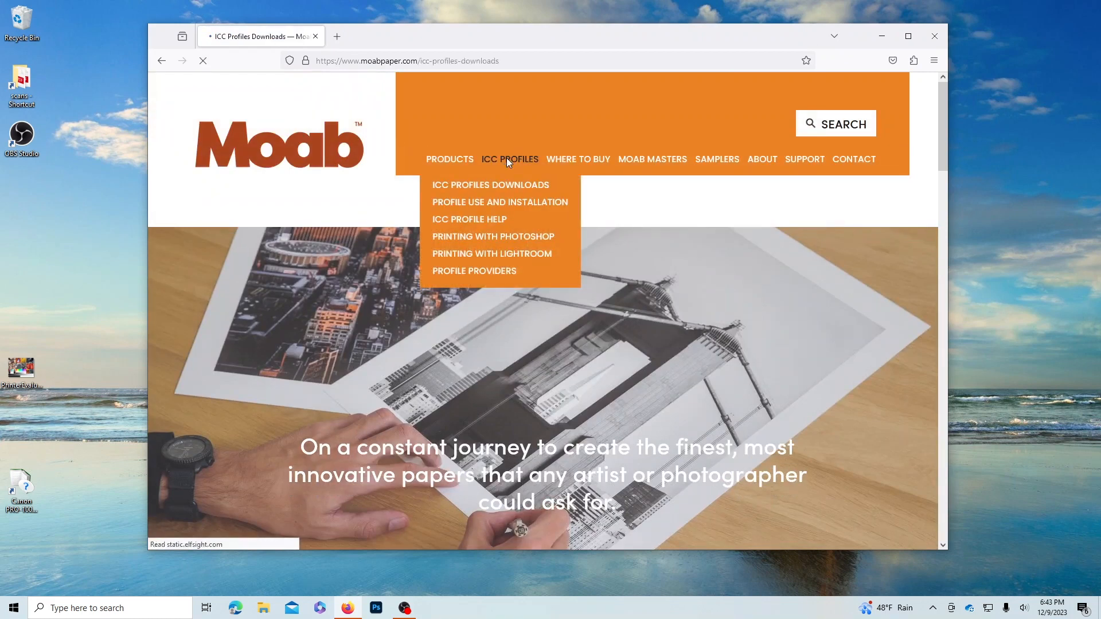
left_click(490, 185)
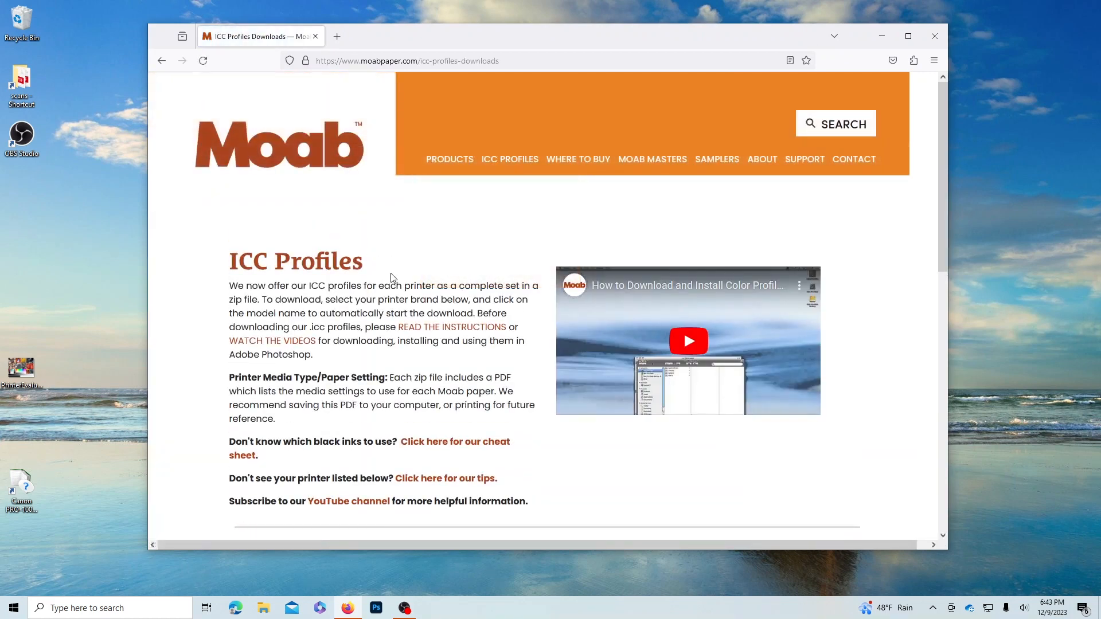
Step: Expand the Canon printer list and download the PROGRAF PRO-300 profiles zip
scroll("down", 3)
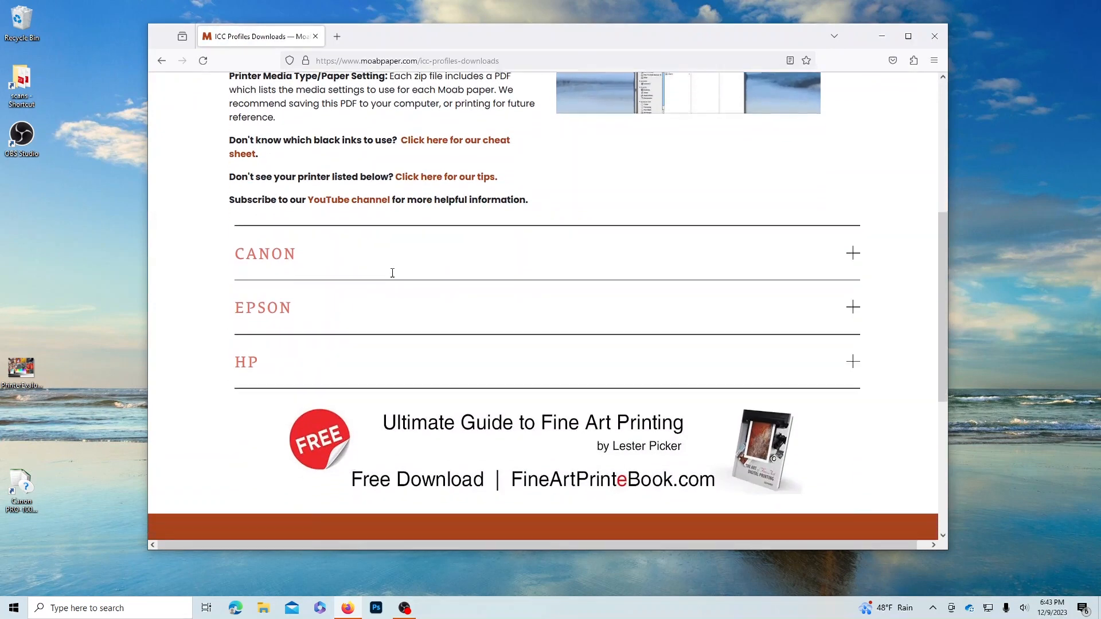
left_click(265, 254)
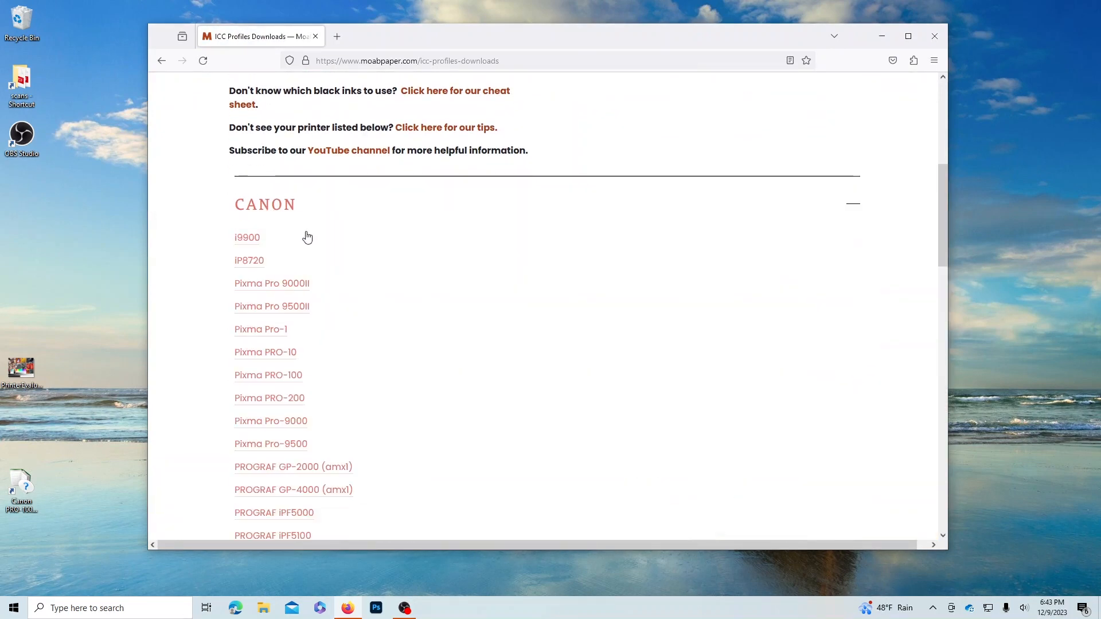
scroll("down", 3)
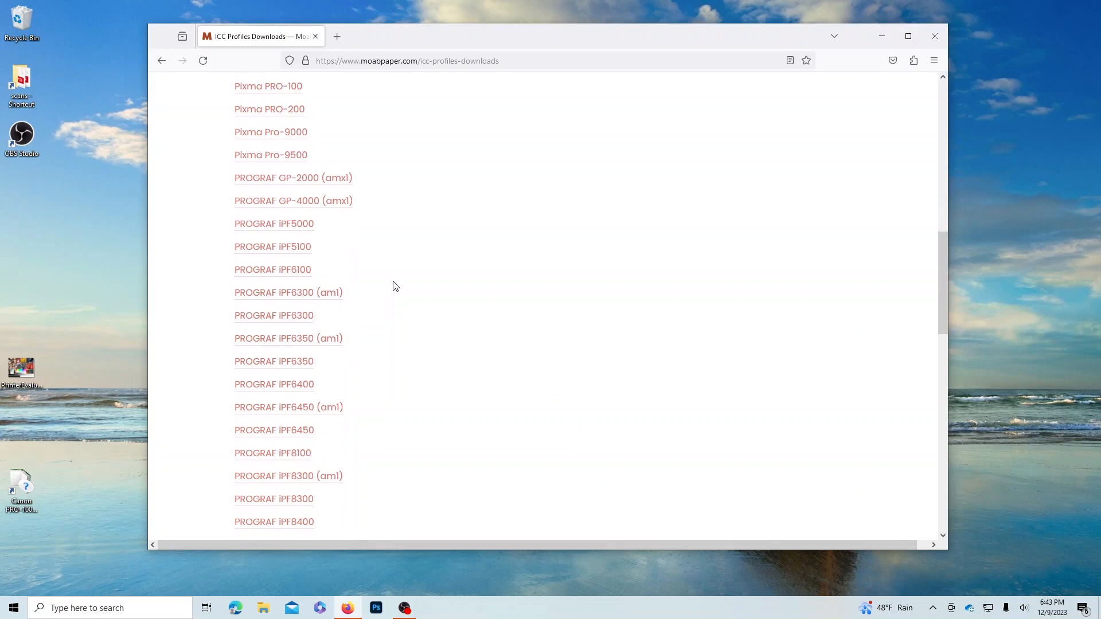
scroll("down", 3)
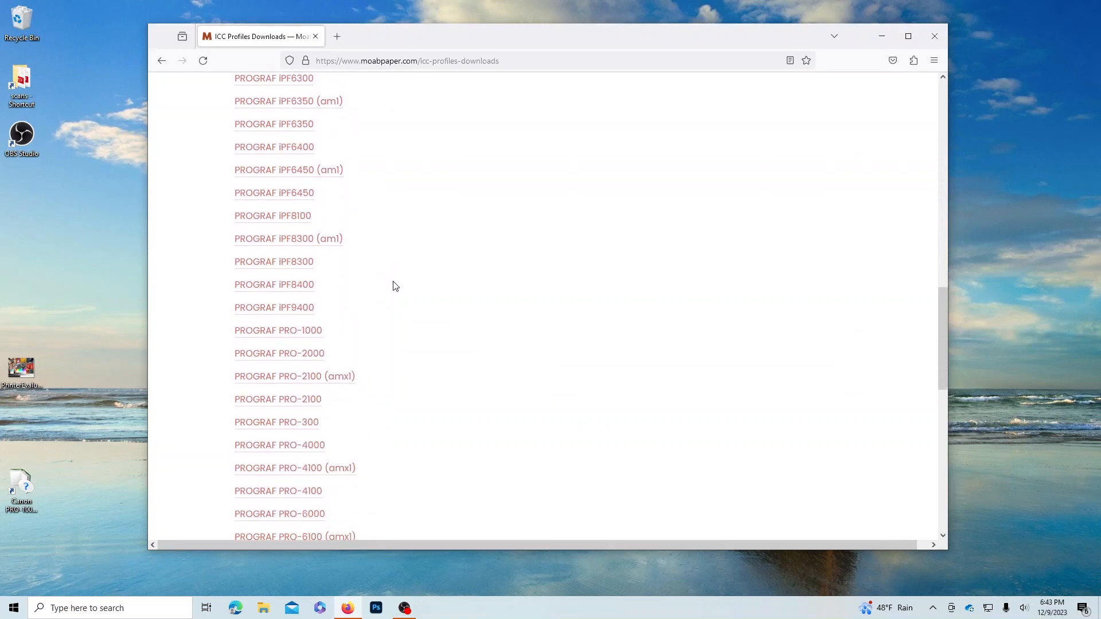
mouse_move(275, 425)
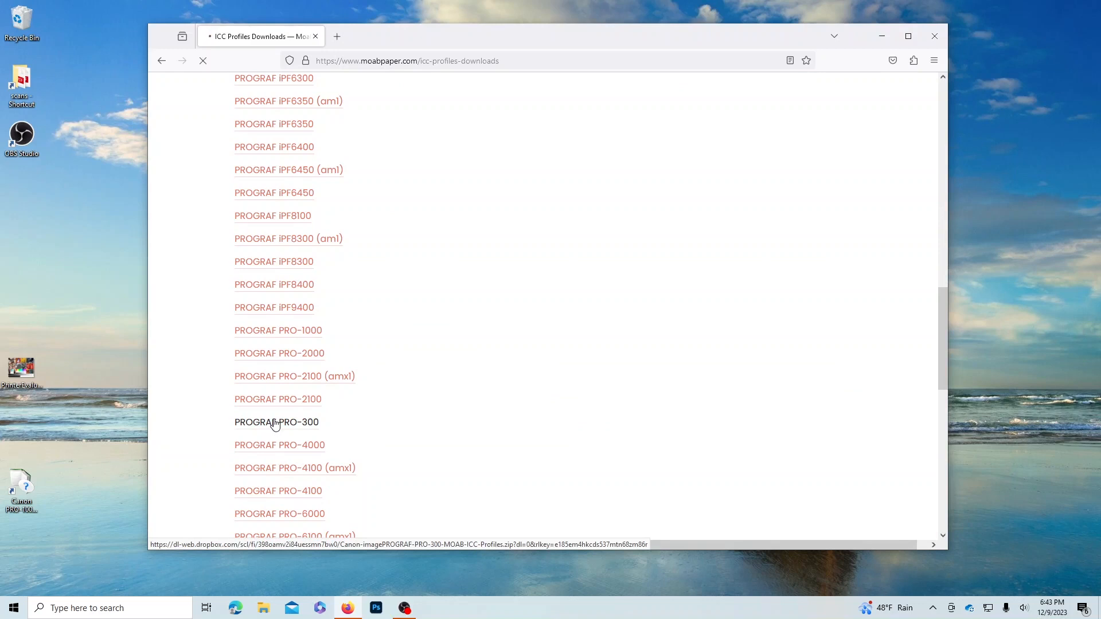
left_click(276, 422)
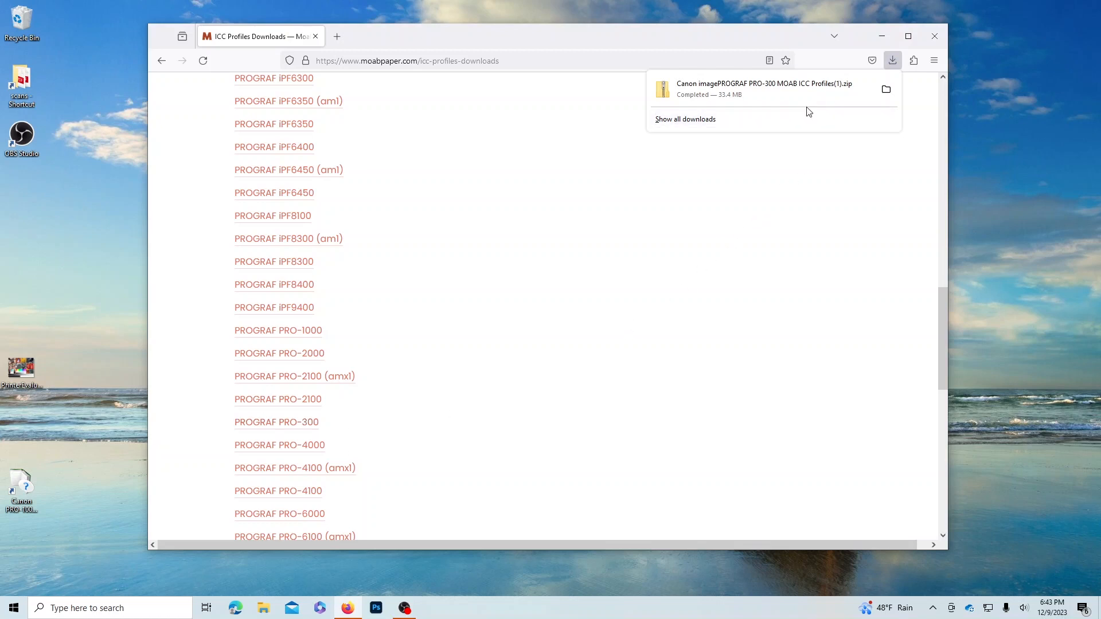
mouse_move(761, 86)
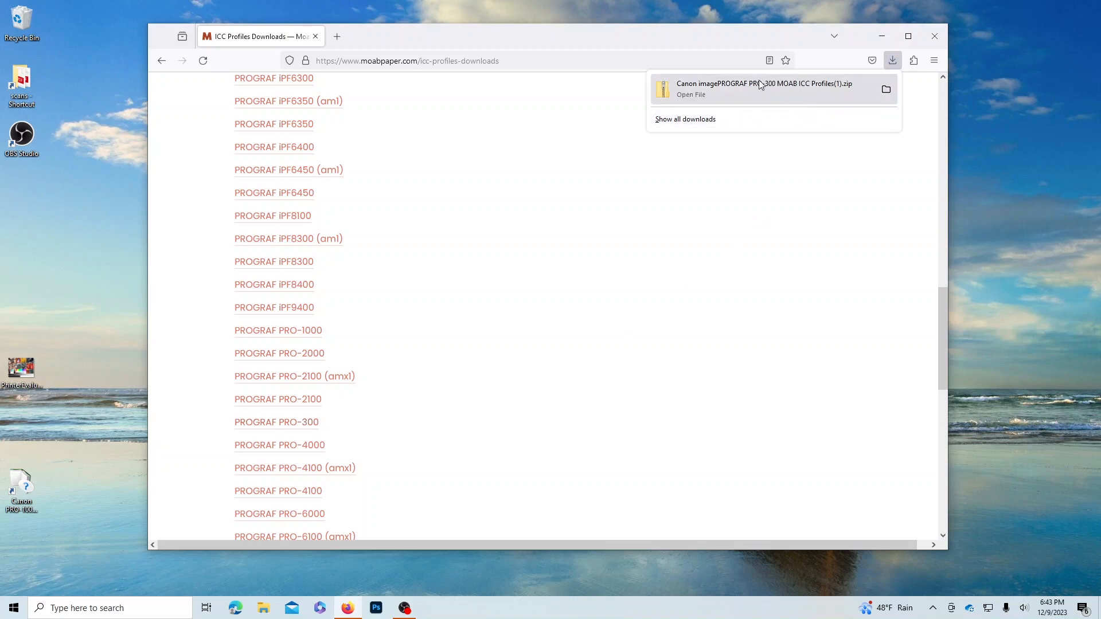
Step: Open the completed PRO-300 zip download in File Explorer and reposition the window
left_click(741, 89)
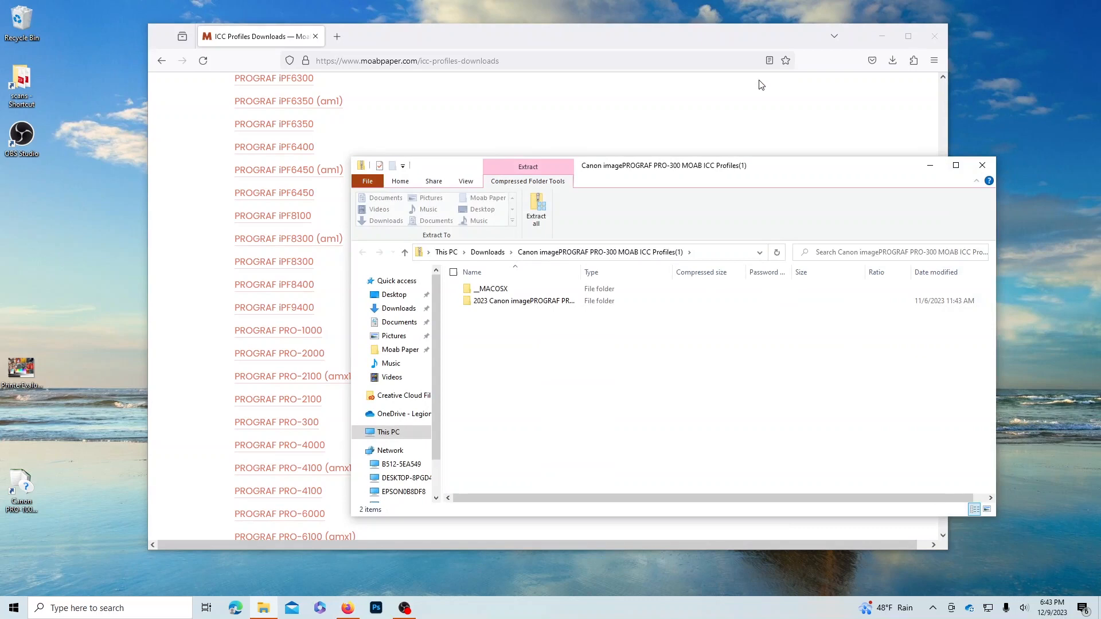
left_click_drag(663, 165, 648, 153)
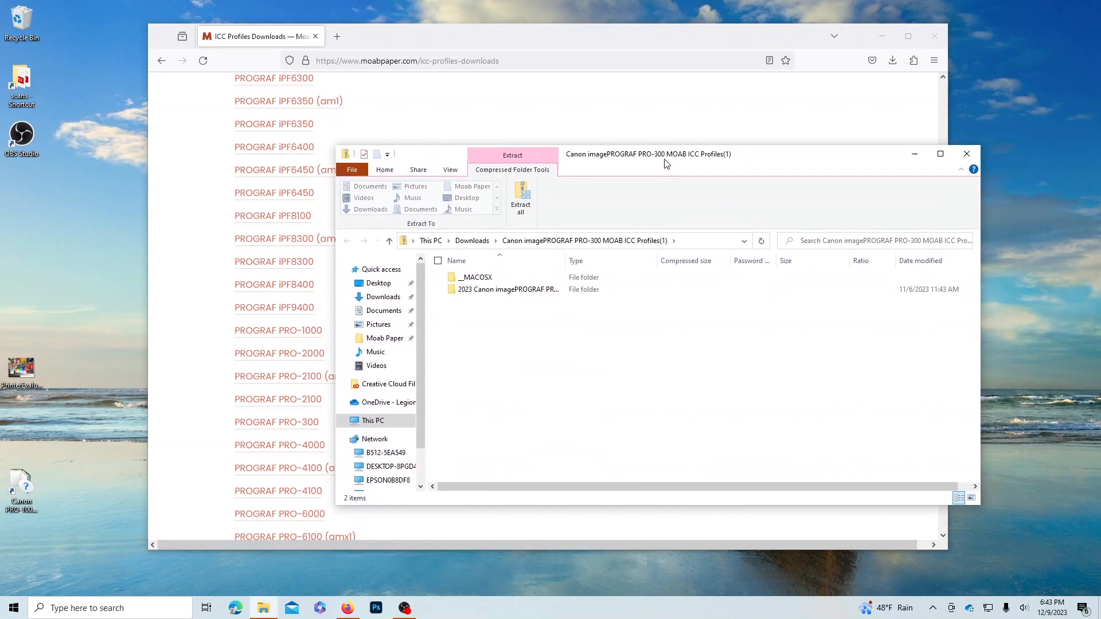
mouse_move(521, 166)
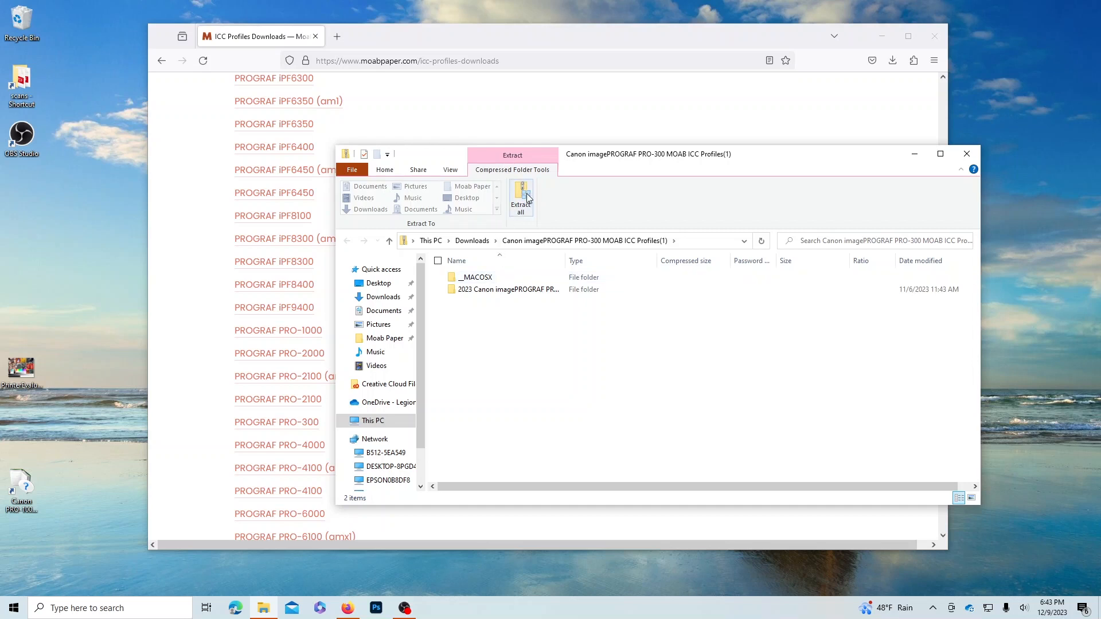
mouse_move(521, 198)
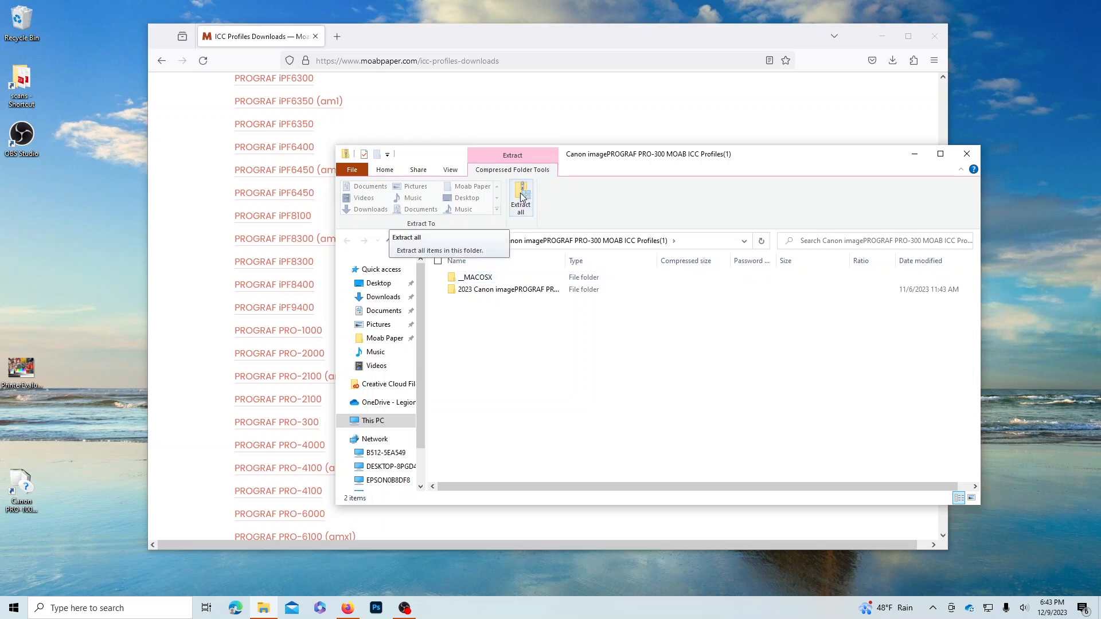
Step: Extract all zip contents to the default Downloads destination folder
left_click(520, 195)
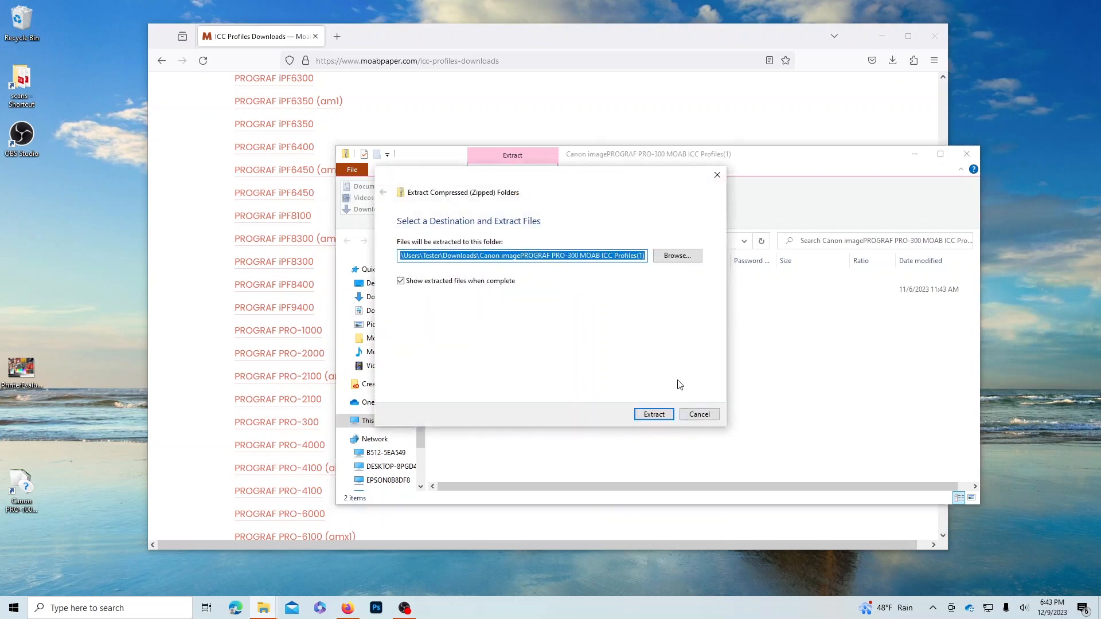
left_click(653, 414)
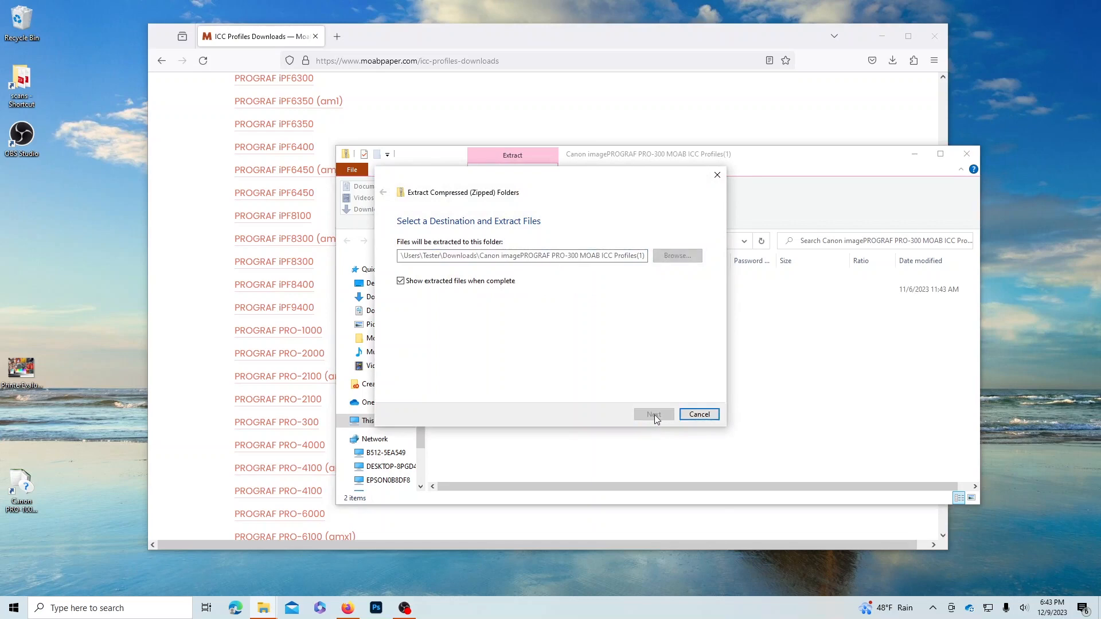
left_click(653, 414)
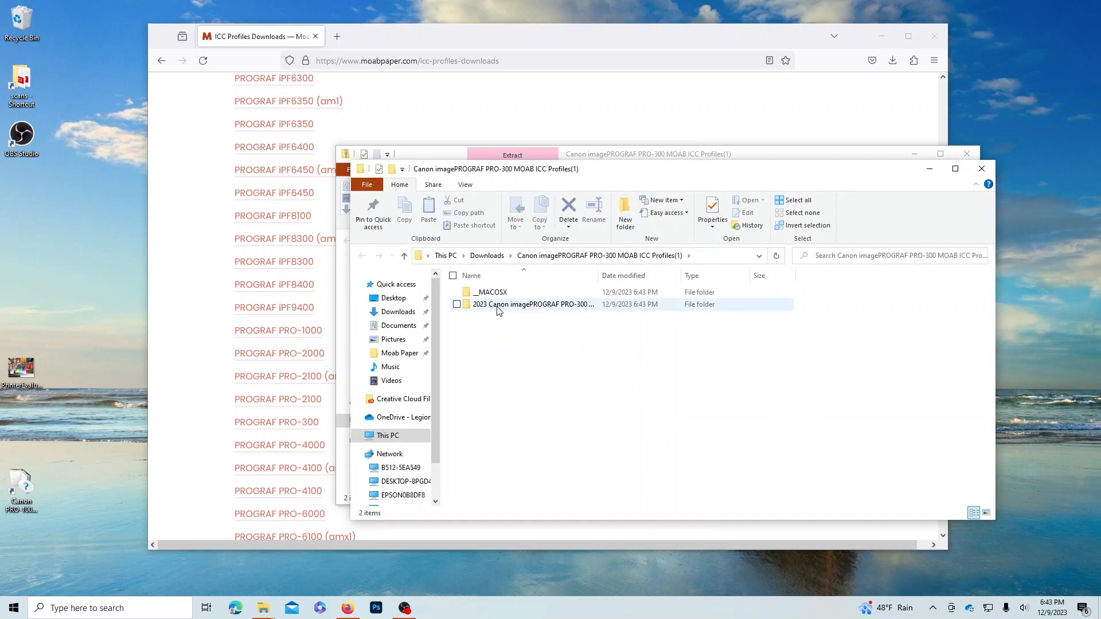
Step: Open the 2023 Canon PRO-300 folder and right-click the Entrada Rag Natural profile
double_click(532, 303)
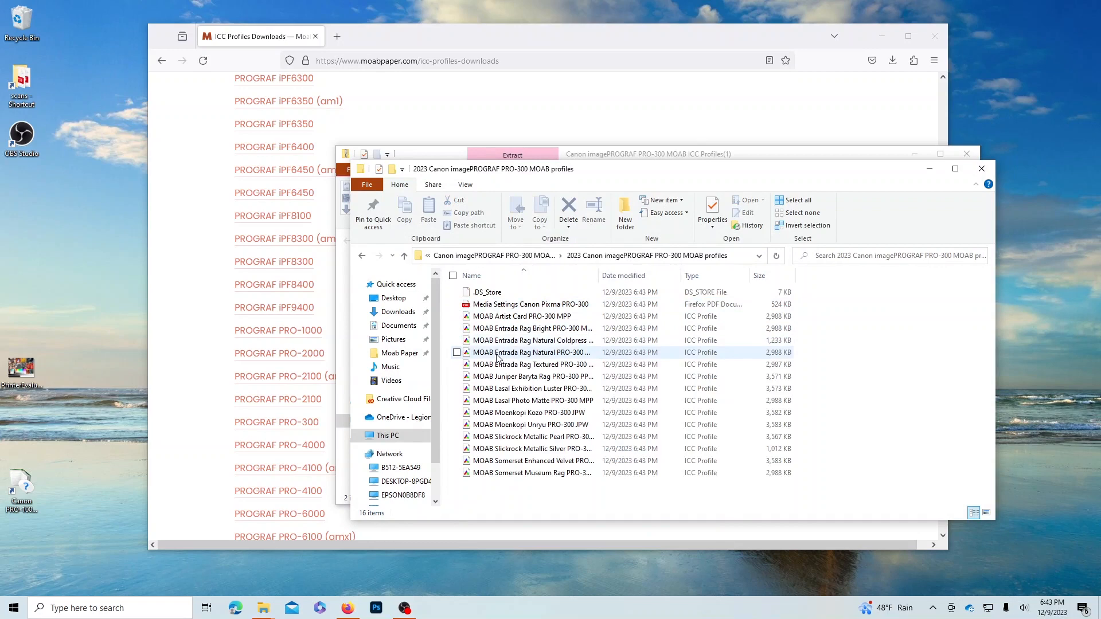
left_click(532, 352)
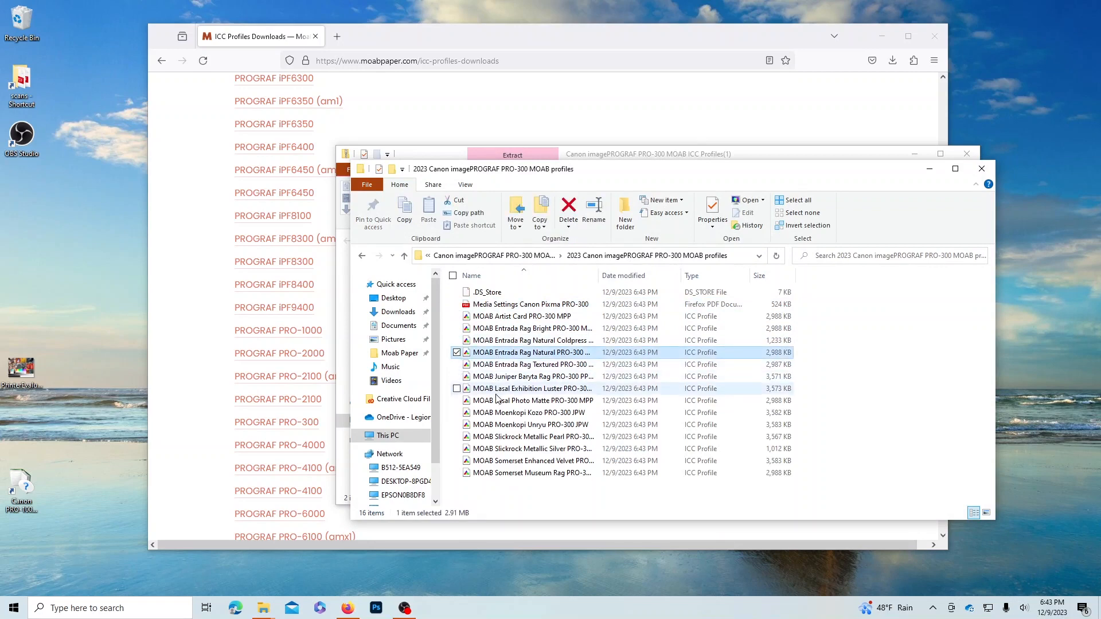
mouse_move(510, 356)
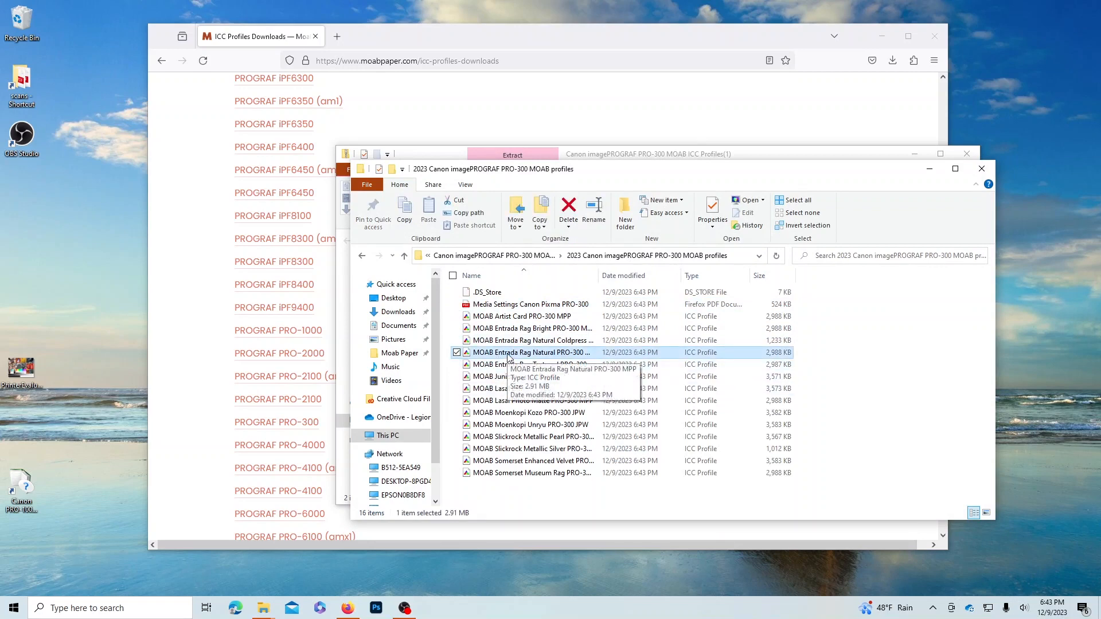
right_click(531, 352)
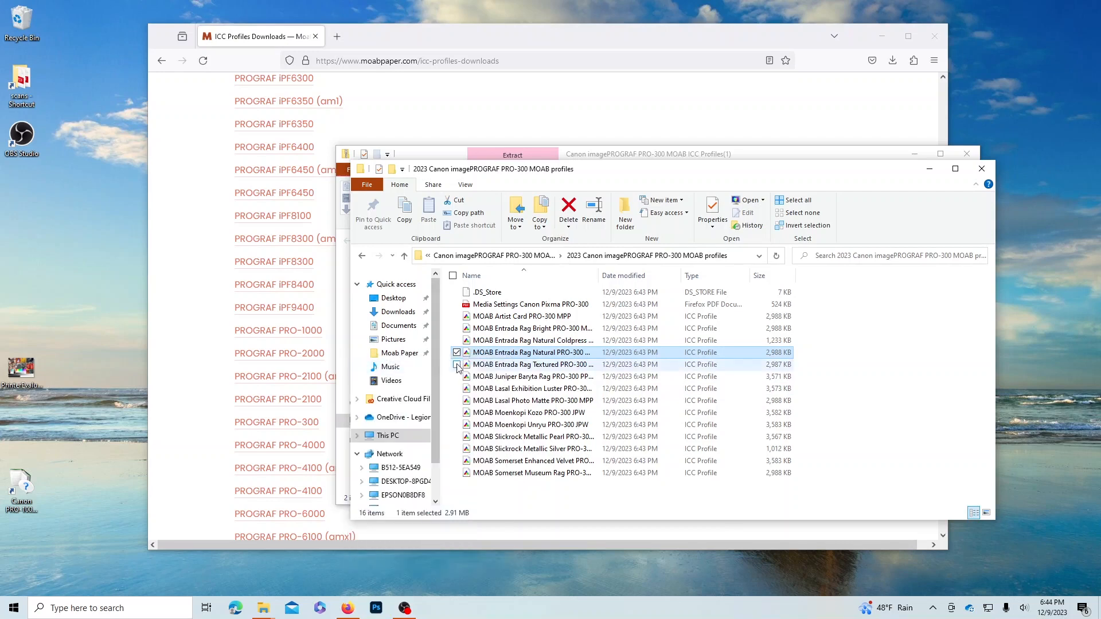
mouse_move(521, 355)
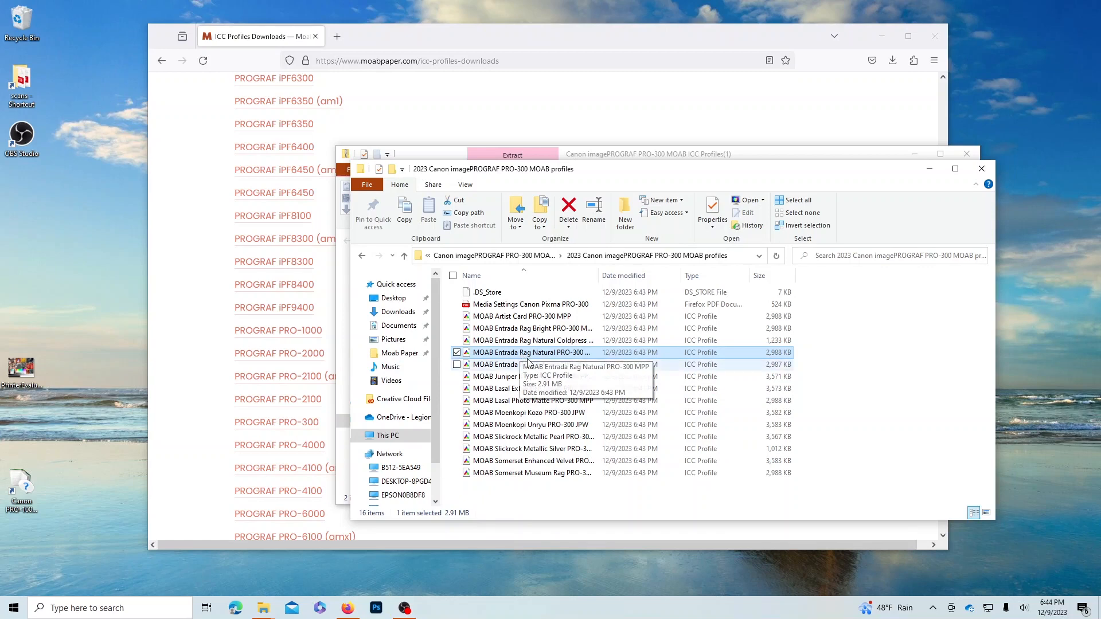
mouse_move(537, 364)
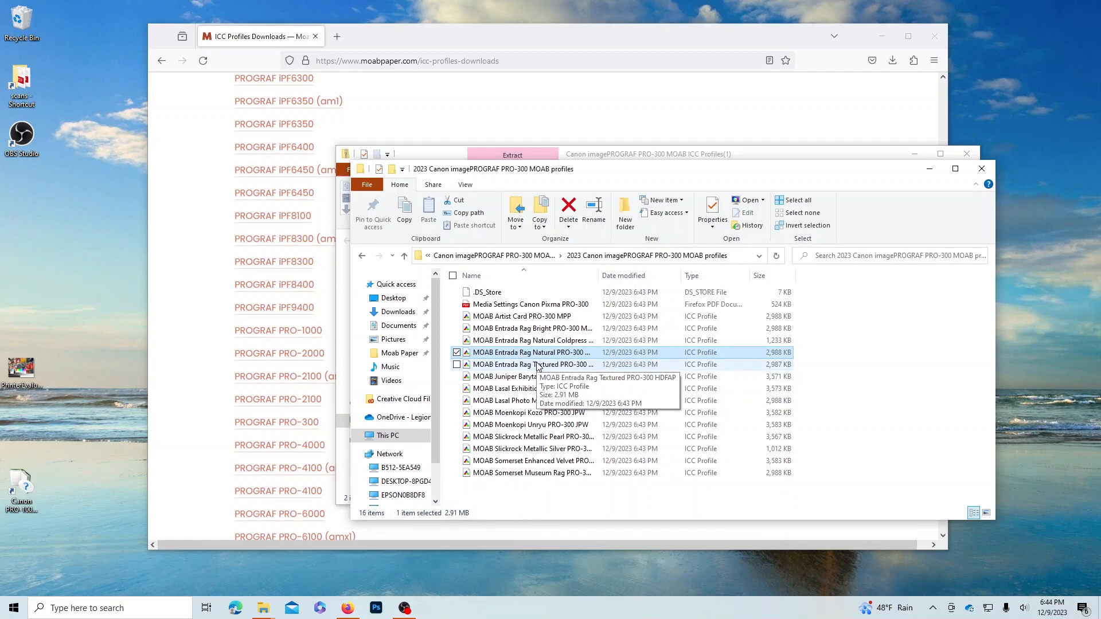